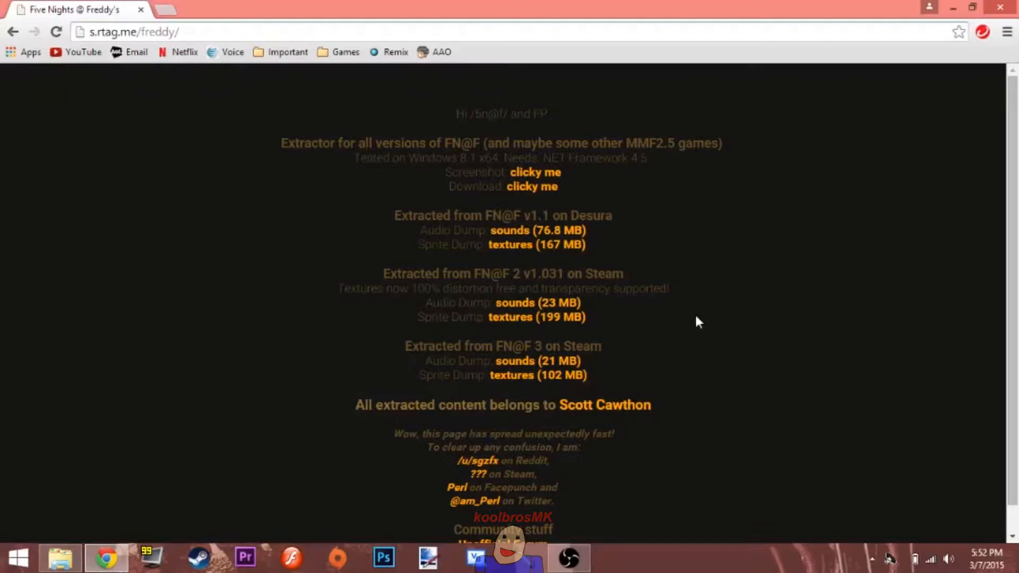
Step: Scroll through the FN@F extractor download page before switching to the FreddyExplorer folder
scroll("down", 3)
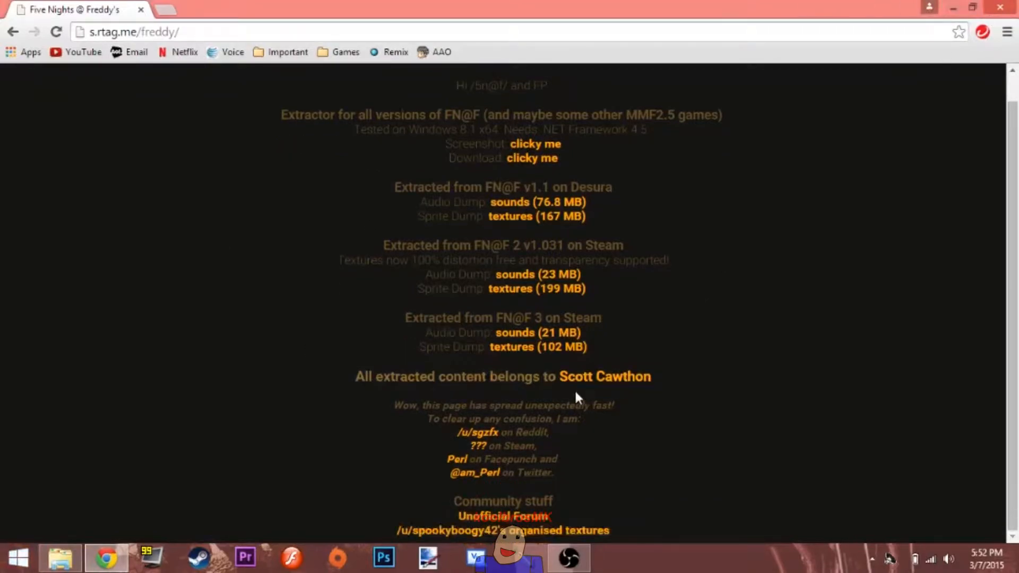
mouse_move(604, 376)
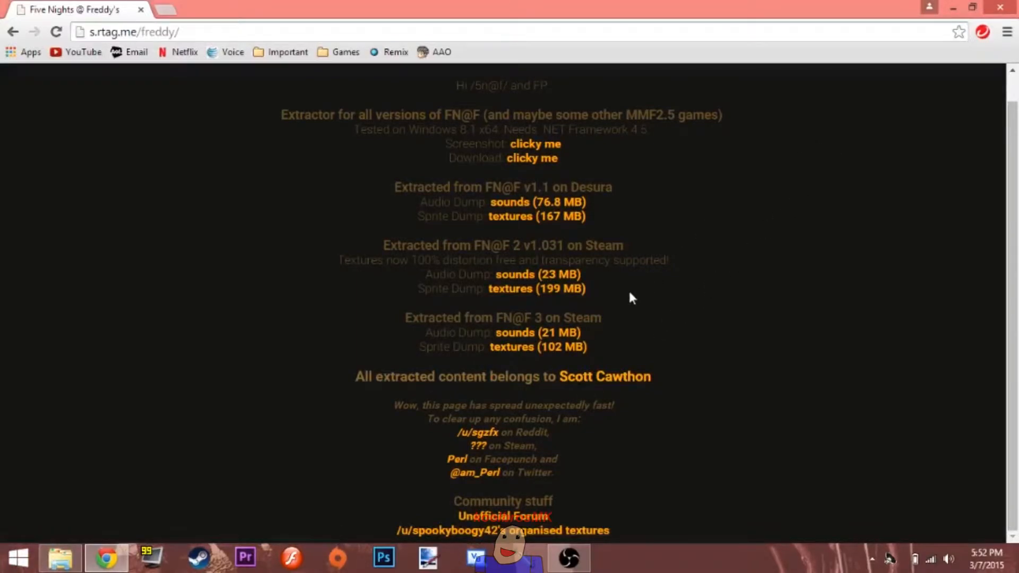
mouse_move(665, 74)
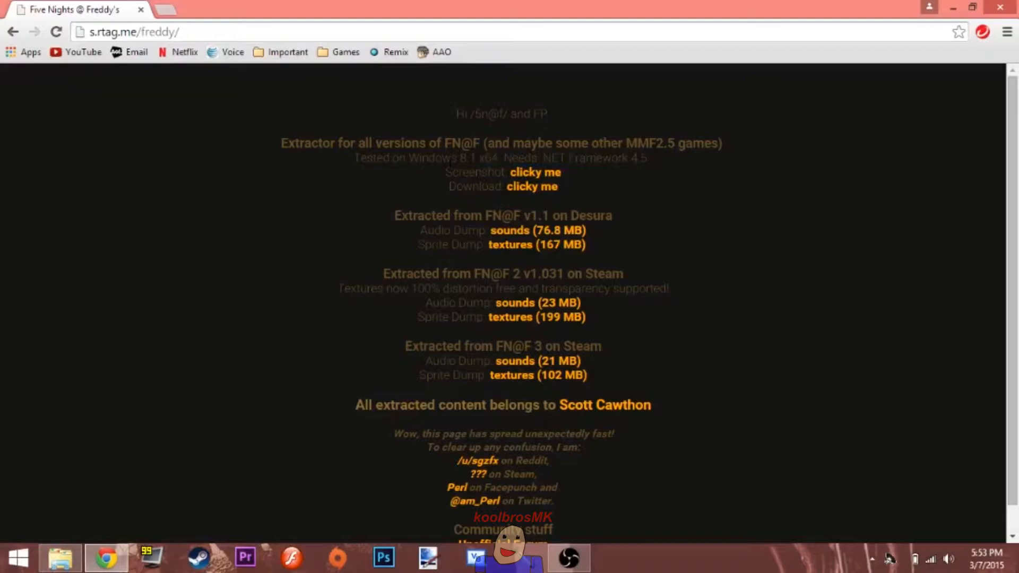
scroll("down", 3)
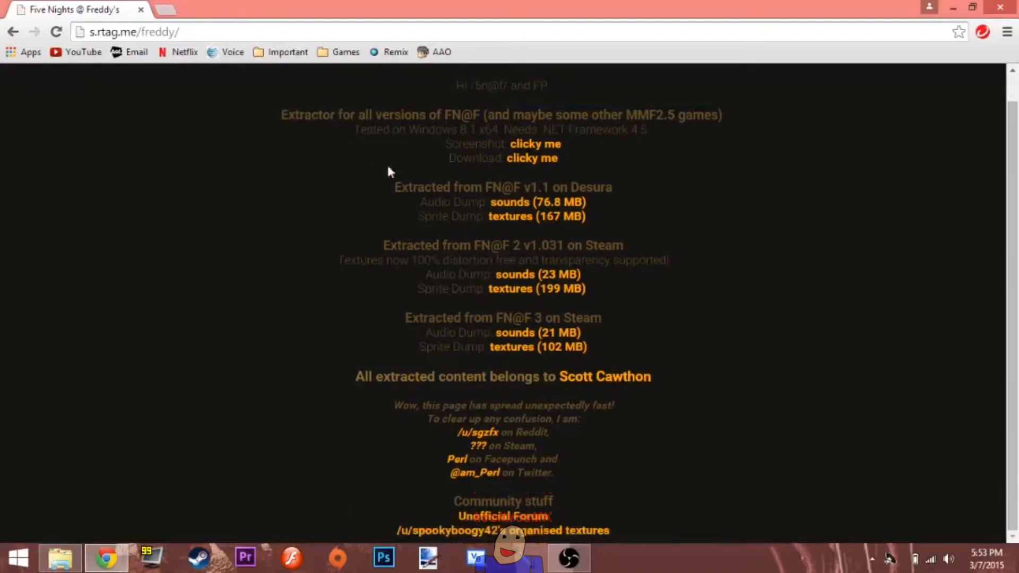
scroll("down", 3)
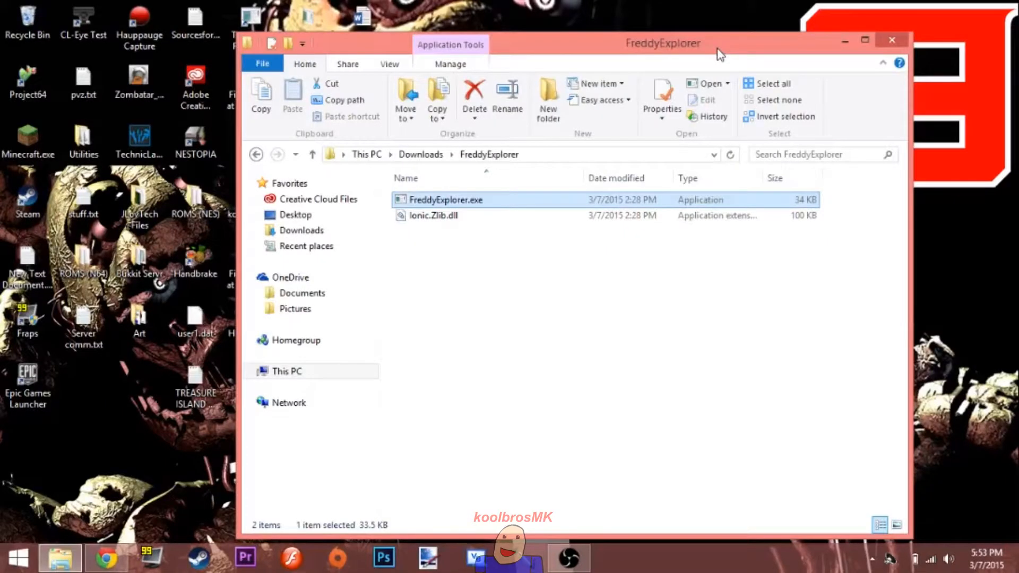
Step: Launch FreddyExplorer.exe, view and dismiss its About credits, then start loading a game via File
double_click(445, 199)
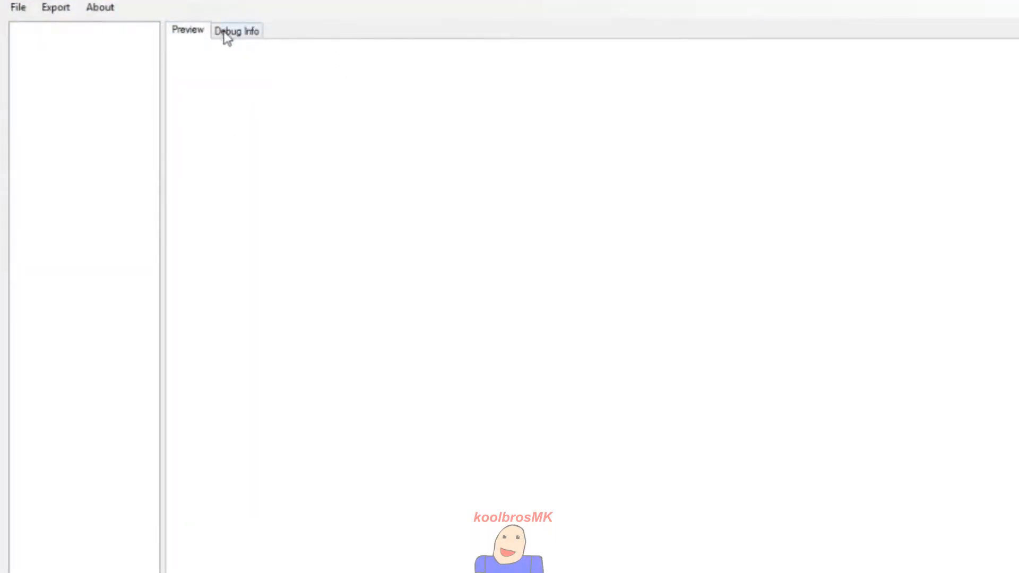
left_click(100, 7)
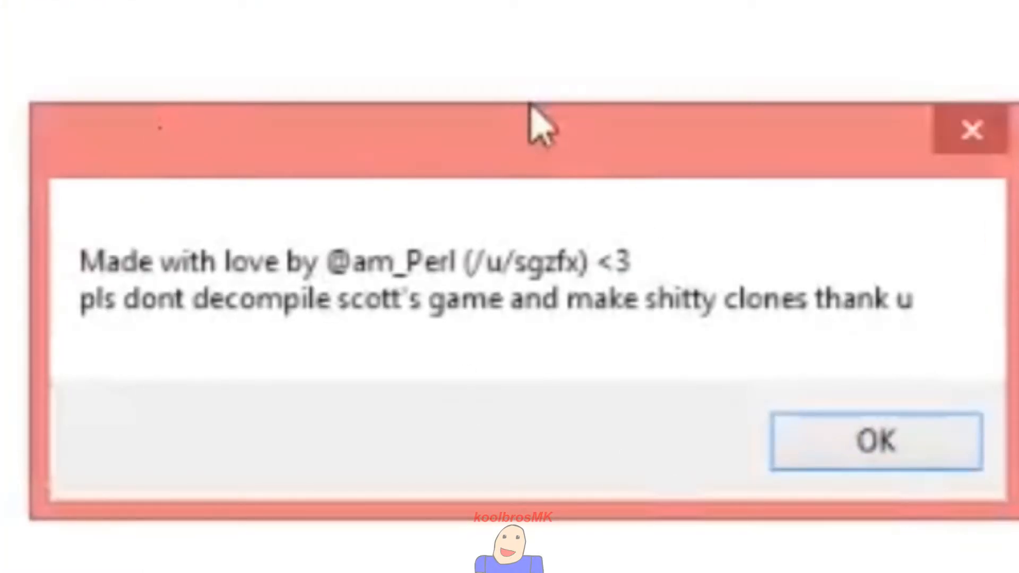
left_click(876, 440)
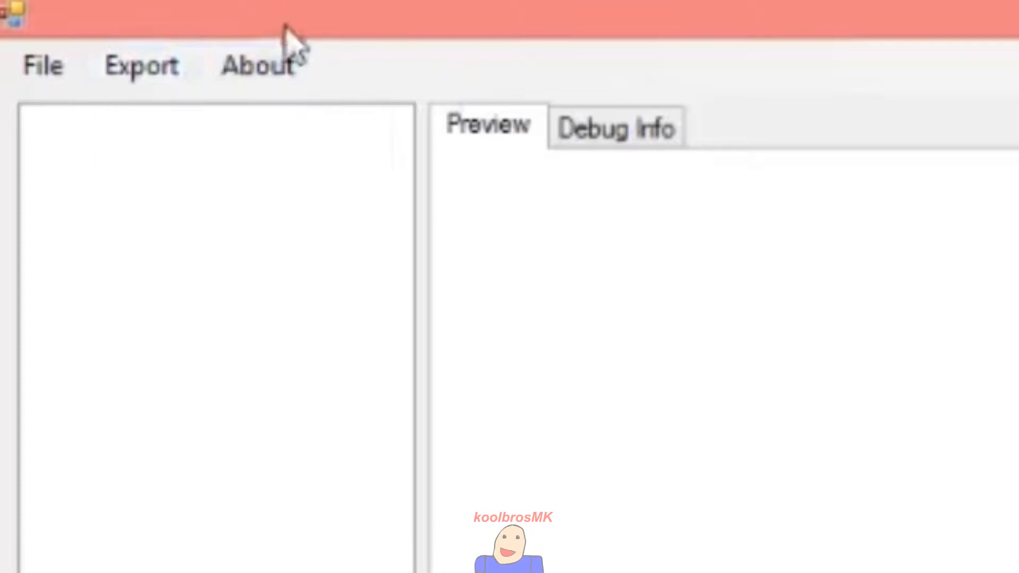
left_click(142, 65)
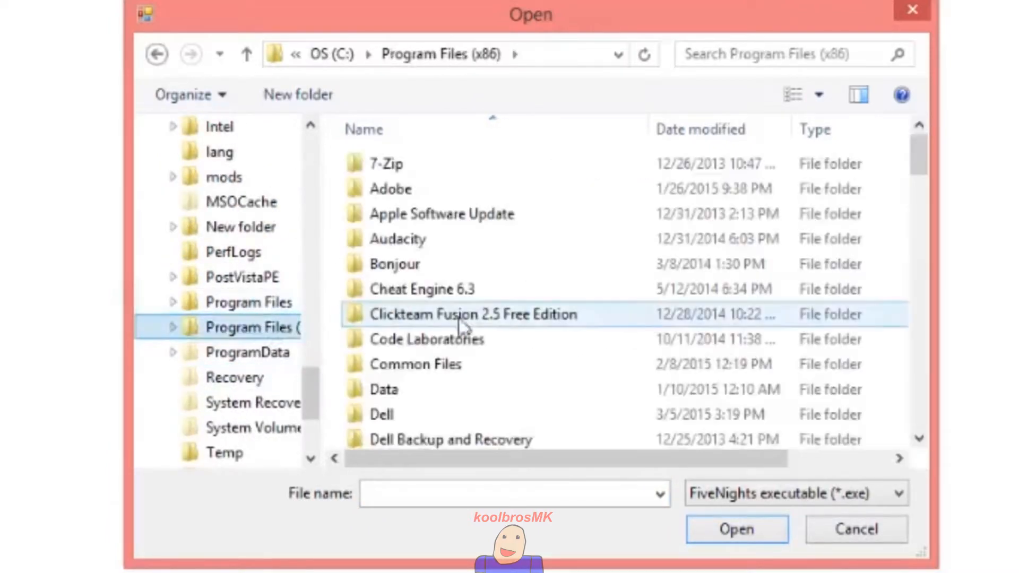
Step: Browse into Steam > SteamApps > common in the Open dialog
scroll("down", 3)
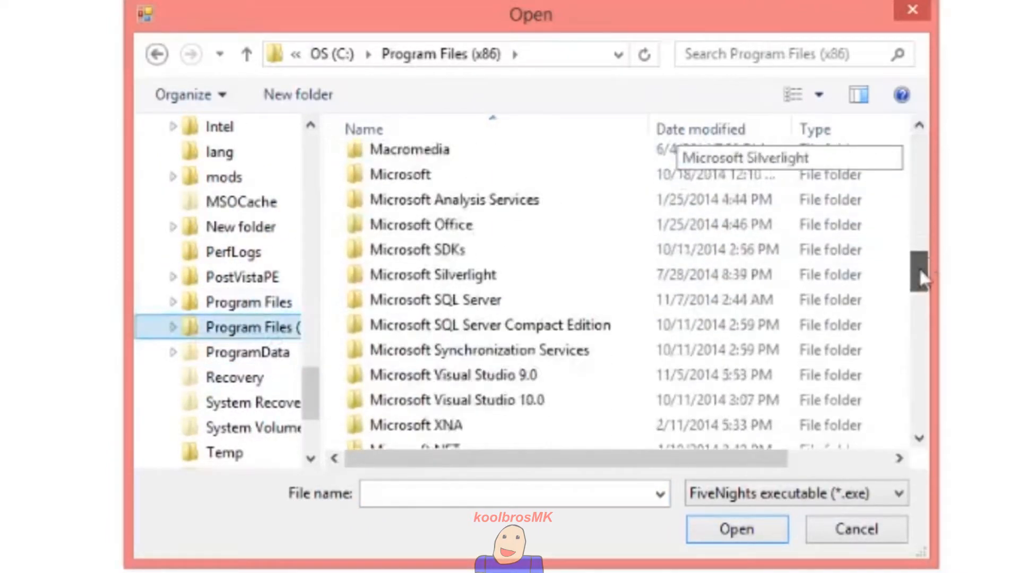
scroll("down", 3)
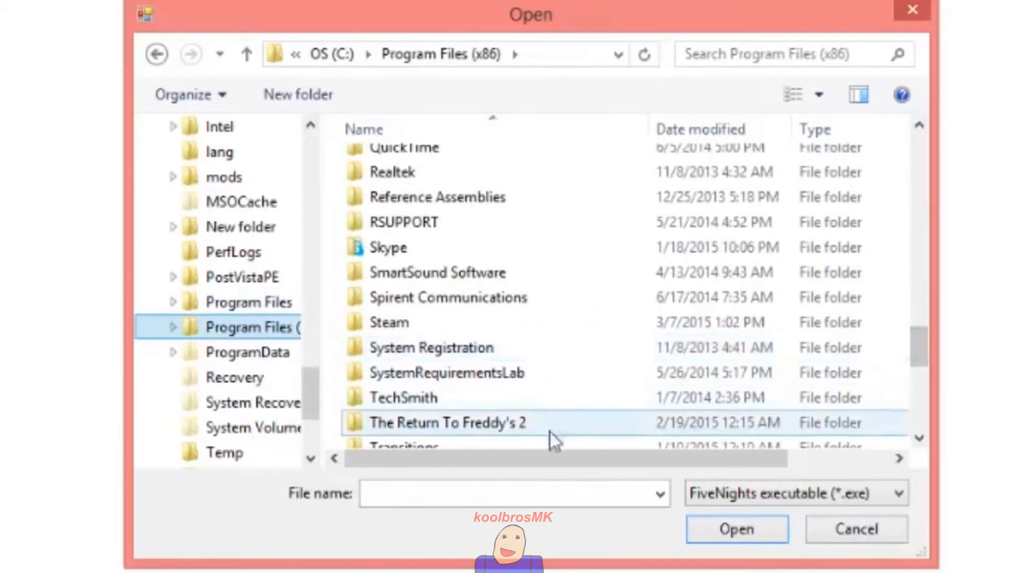
double_click(388, 323)
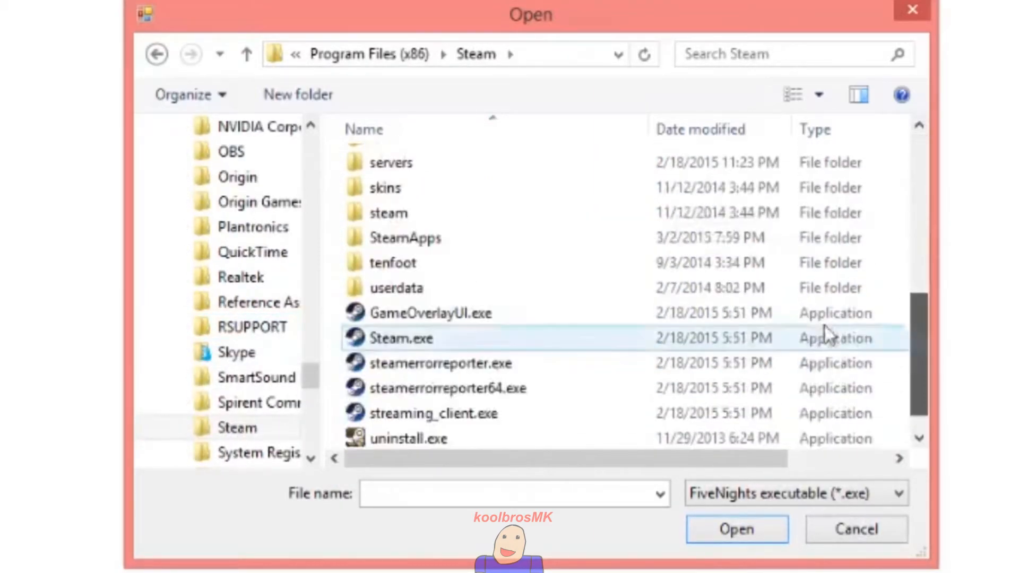
double_click(405, 236)
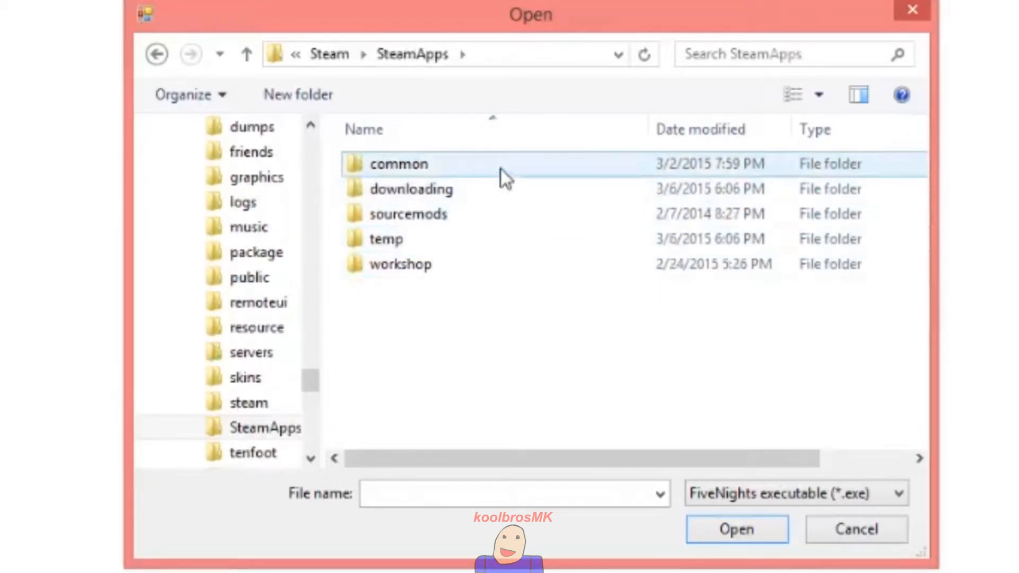
double_click(398, 164)
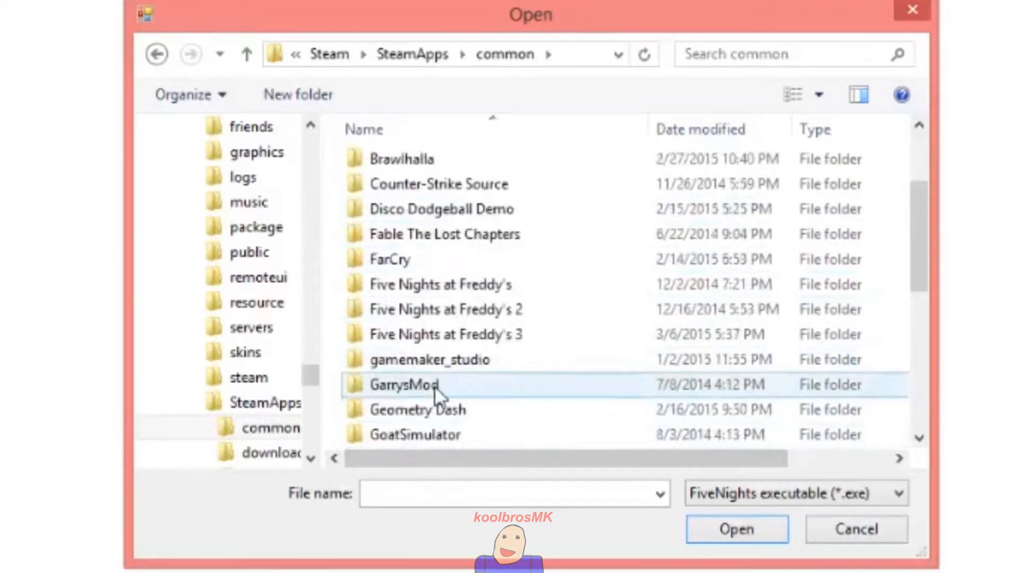
Step: Load FiveNightsatFreddys2.exe from the Five Nights at Freddy's 2 folder
left_click(445, 309)
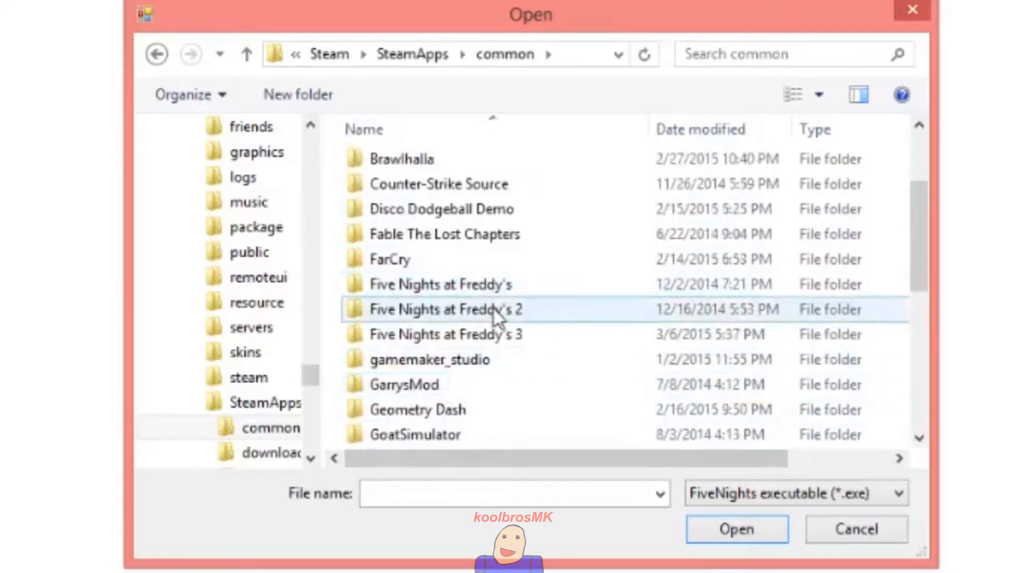
double_click(440, 309)
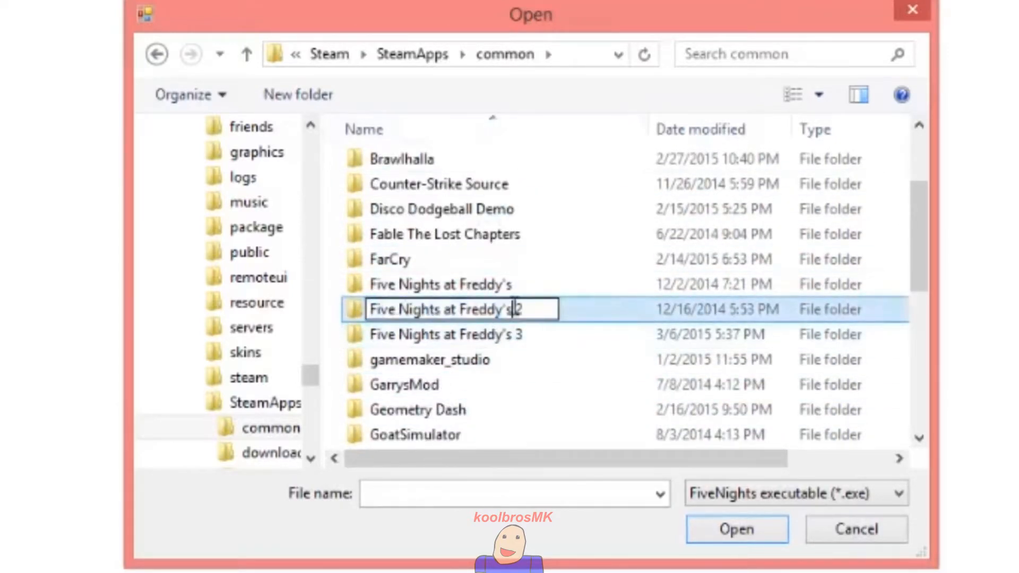
double_click(442, 309)
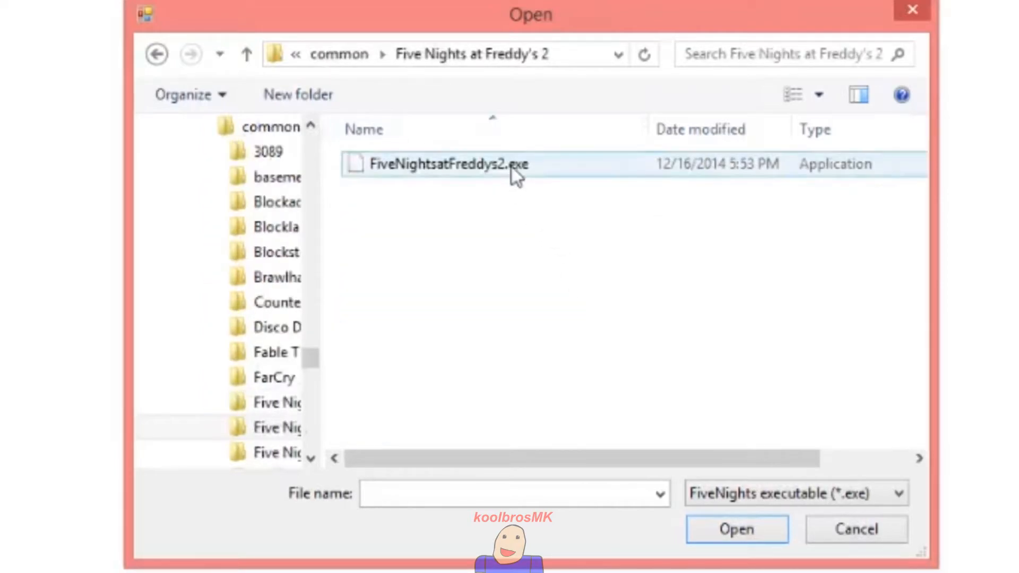
left_click(442, 163)
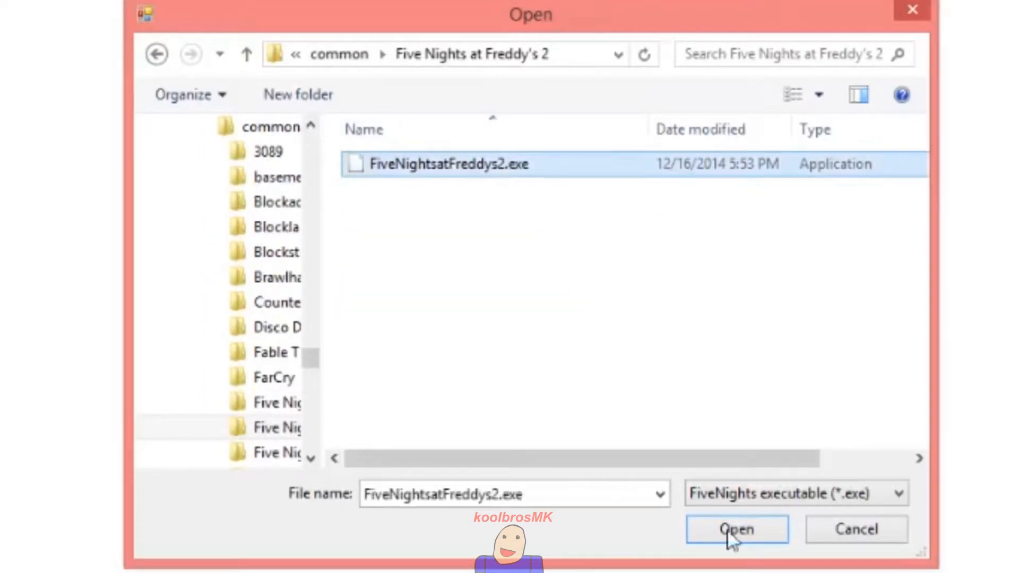
left_click(737, 529)
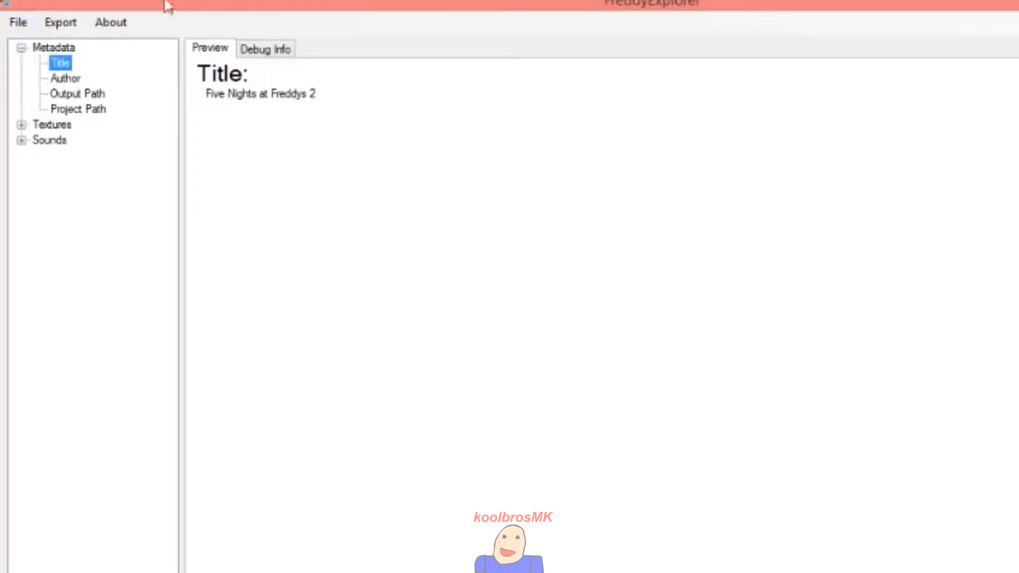
Step: Review the Author (Scott Cawthon) and Textures list, then expand the Sounds group
left_click(64, 77)
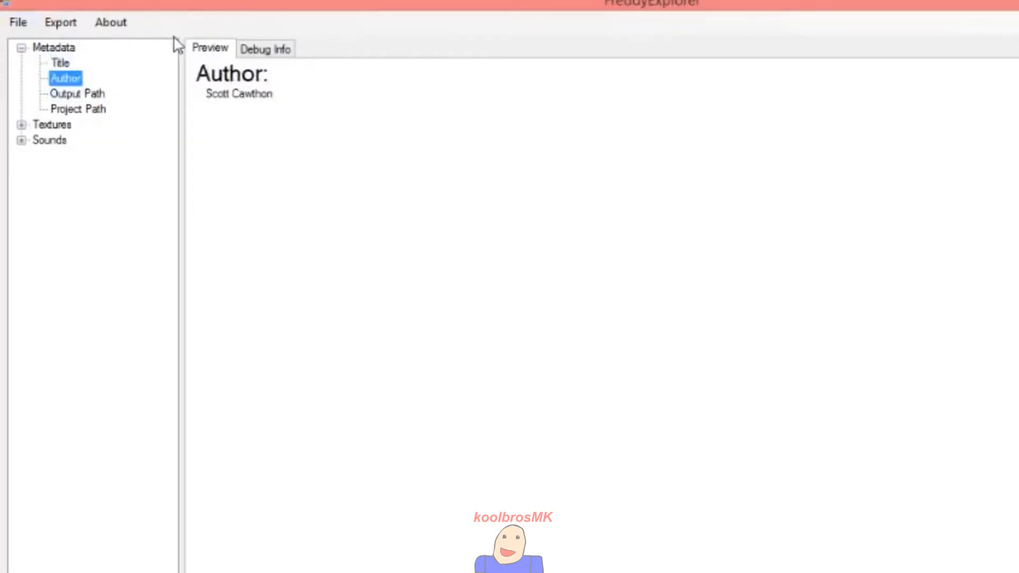
left_click(78, 108)
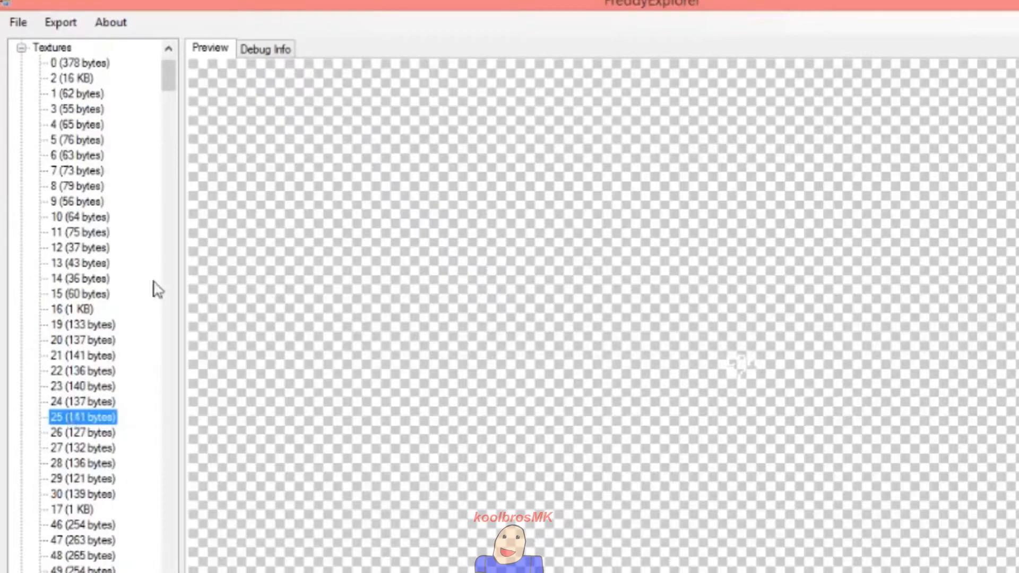
scroll("down", 3)
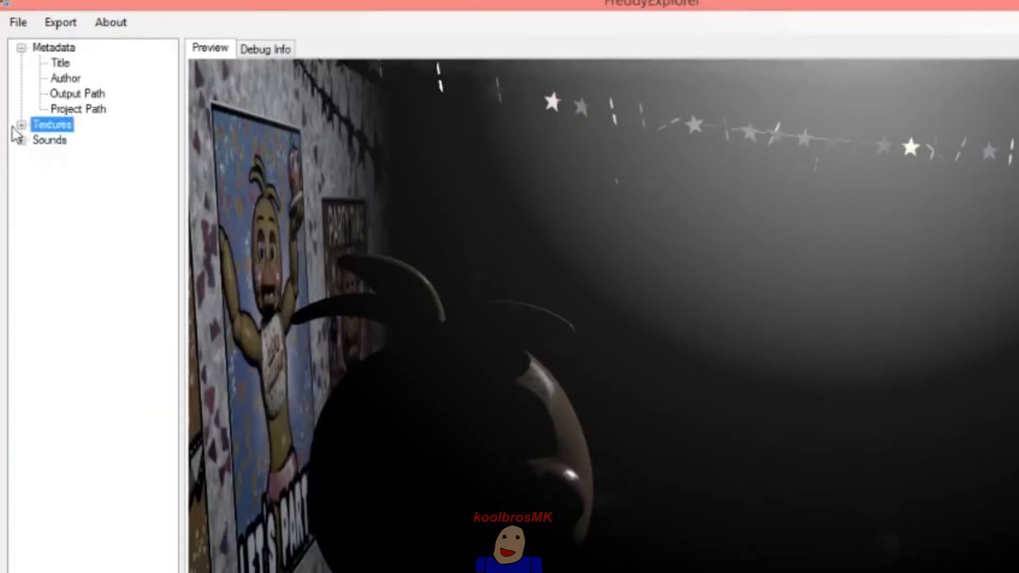
left_click(20, 140)
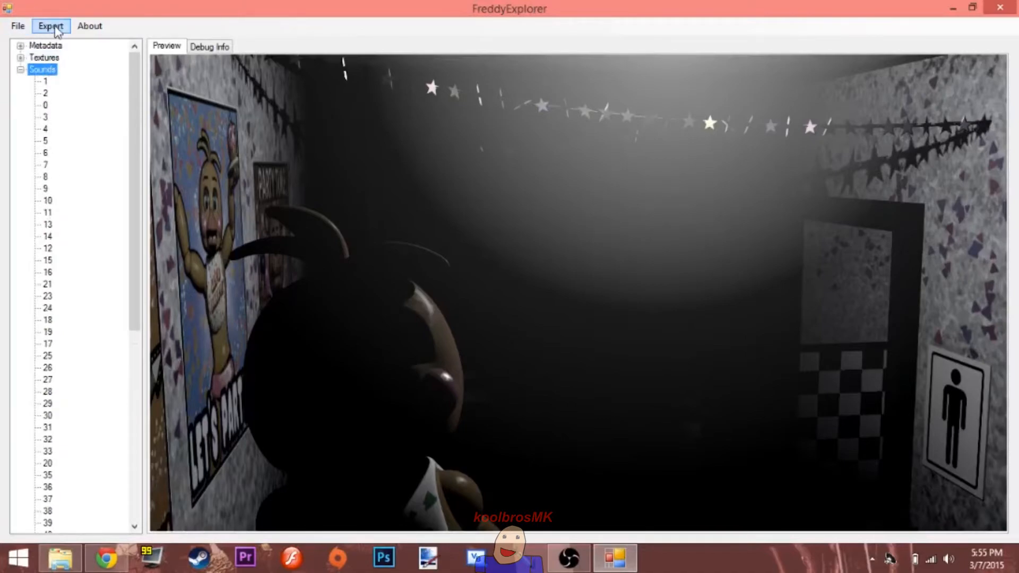
Step: Export All Sounds into the fnafsounds folder and acknowledge the start and All done messages
left_click(50, 26)
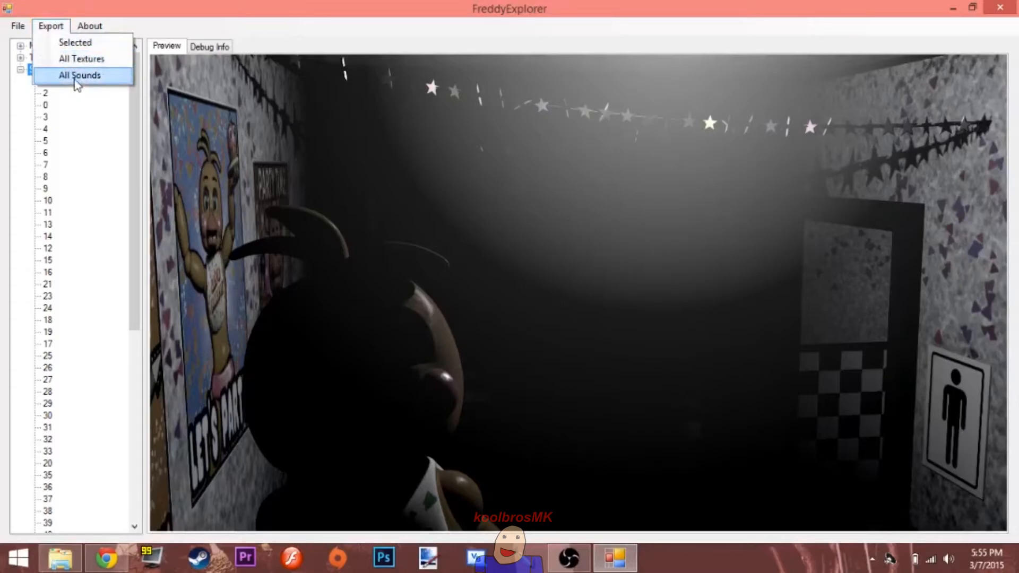
left_click(80, 75)
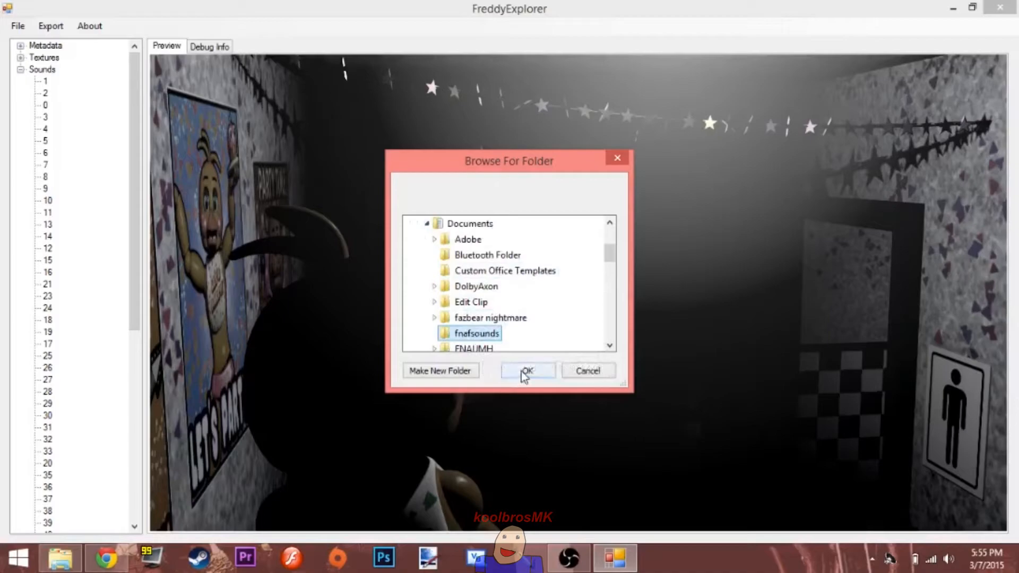
left_click(527, 371)
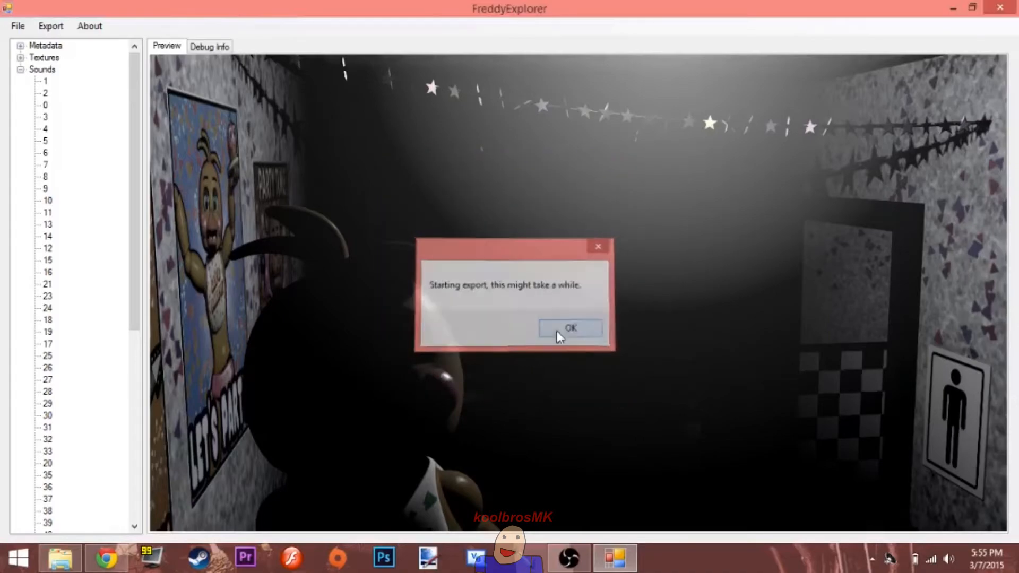
left_click(570, 328)
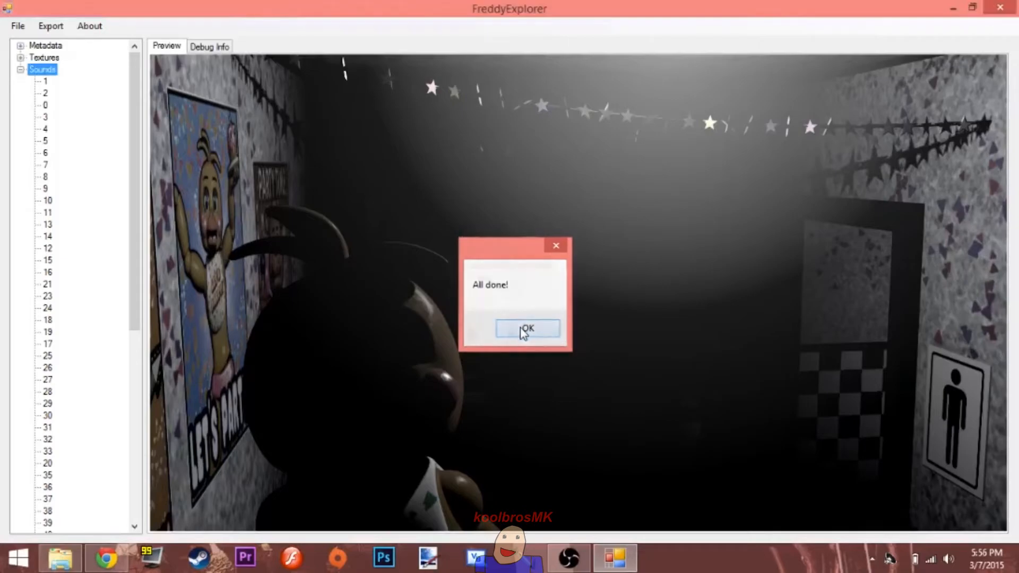
left_click(528, 329)
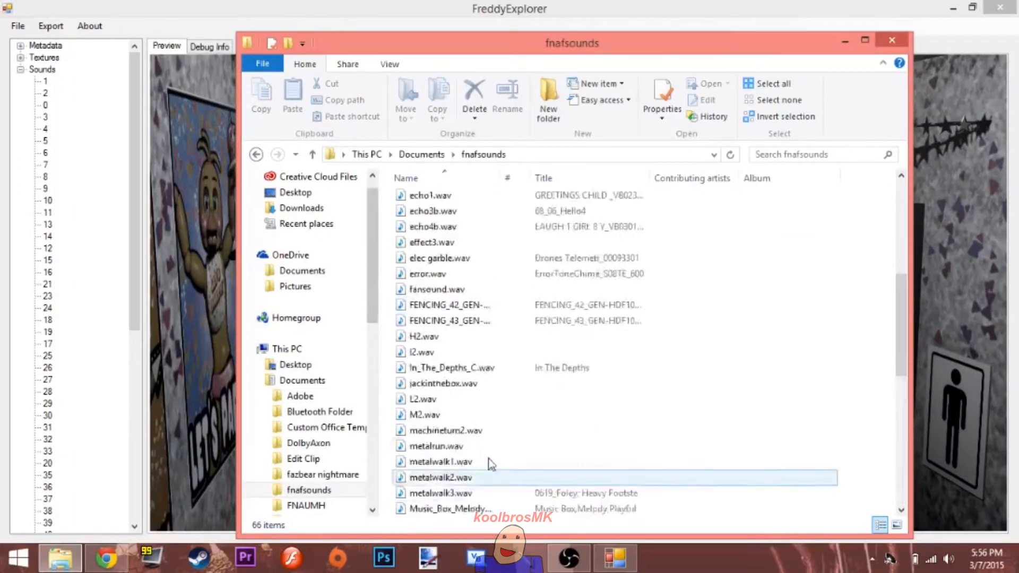
Step: Browse the 66 exported WAV files in fnafsounds and select deepbreaths.wav
scroll("down", 3)
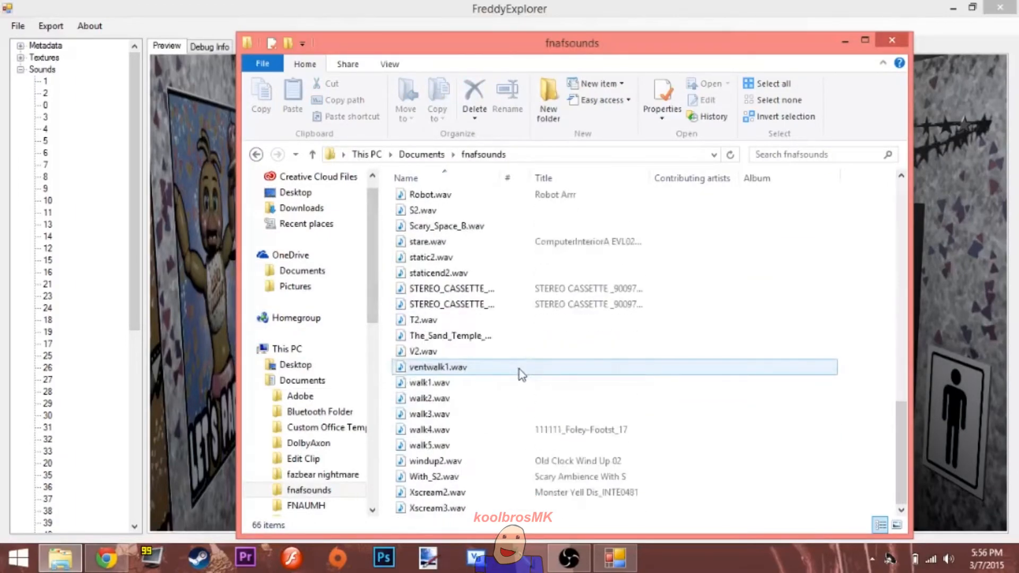
right_click(448, 321)
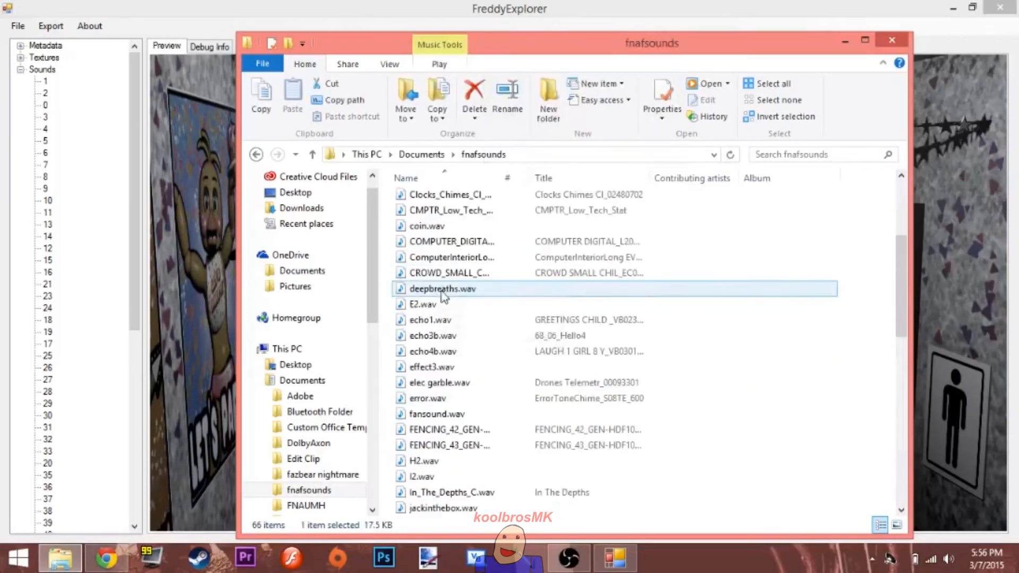
left_click(891, 39)
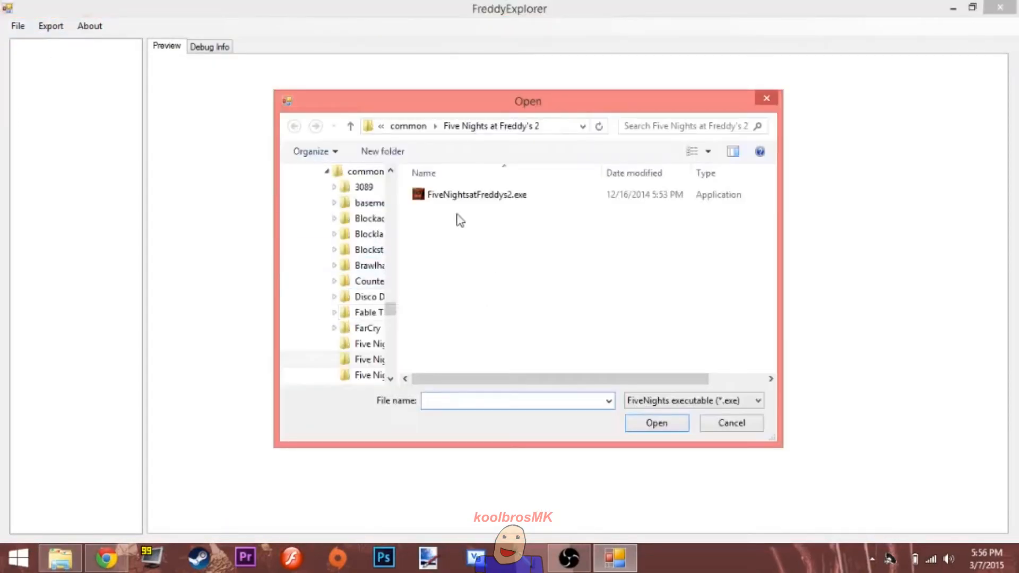
Step: Load the fan game executable, export its sounds to fnafsounds (now 81 items) and select the first file
left_click(656, 424)
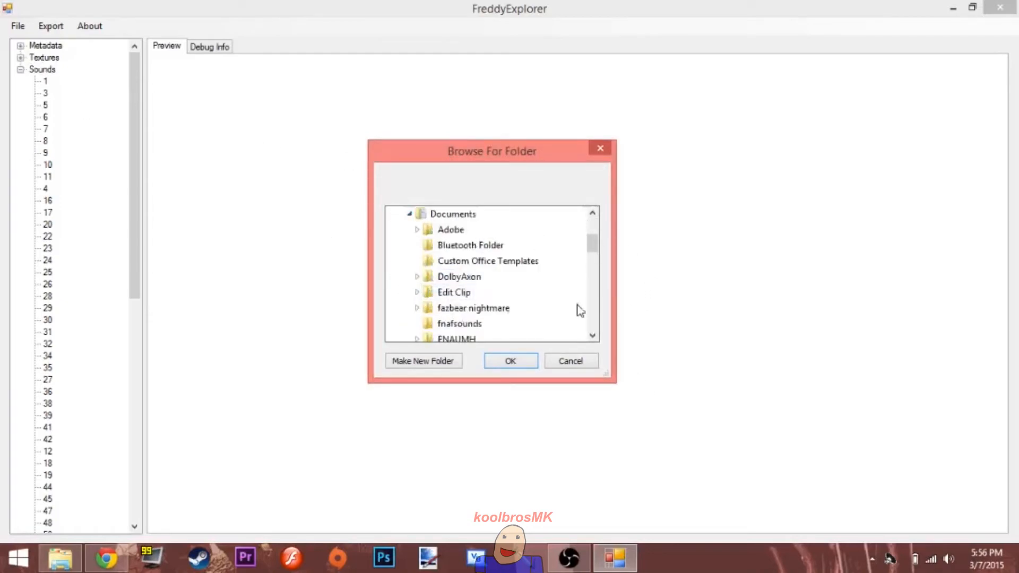
left_click(511, 361)
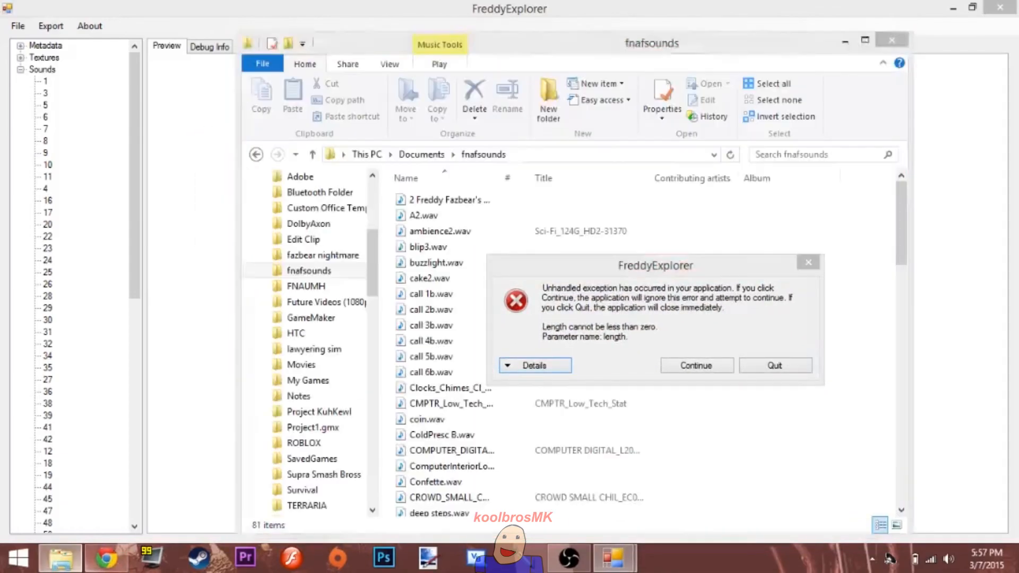
left_click(448, 200)
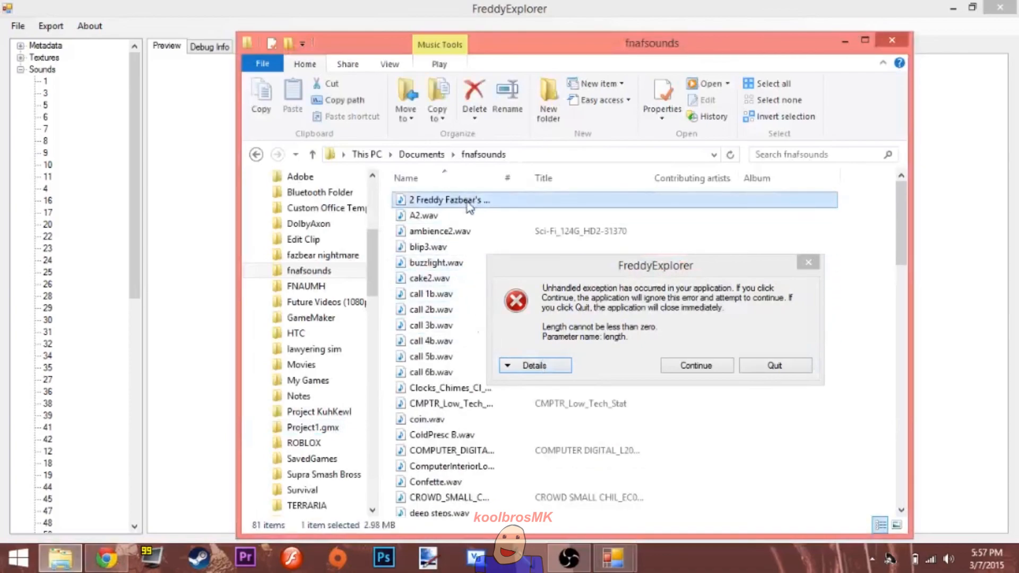